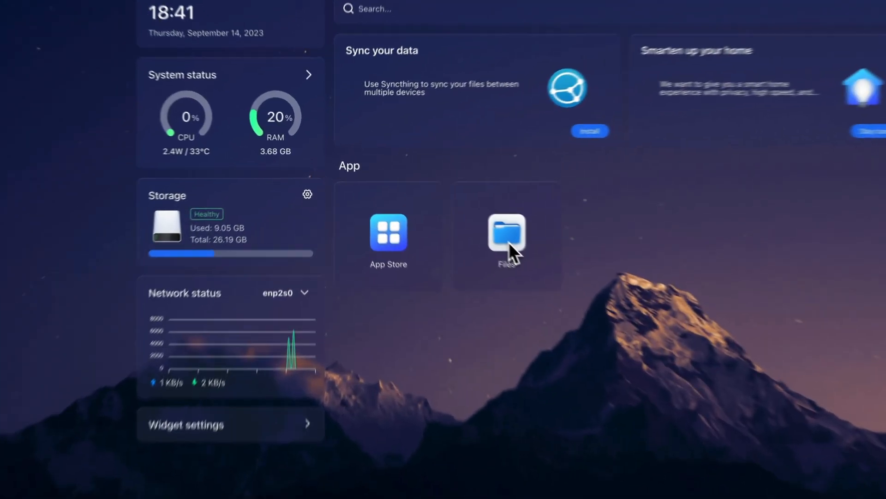
Launch the Files app from the CasaOS dashboard.
left_click(505, 232)
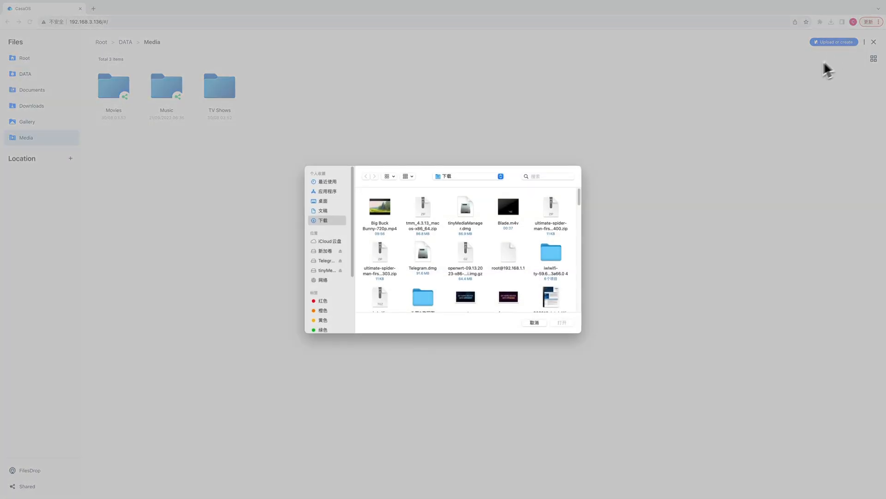
left_click(560, 322)
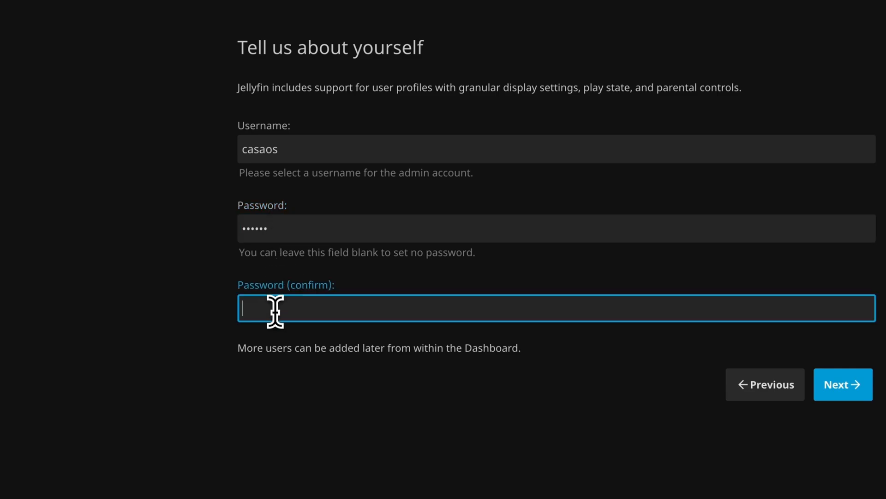
Continue the setup wizard and add a Movies media library.
left_click(843, 384)
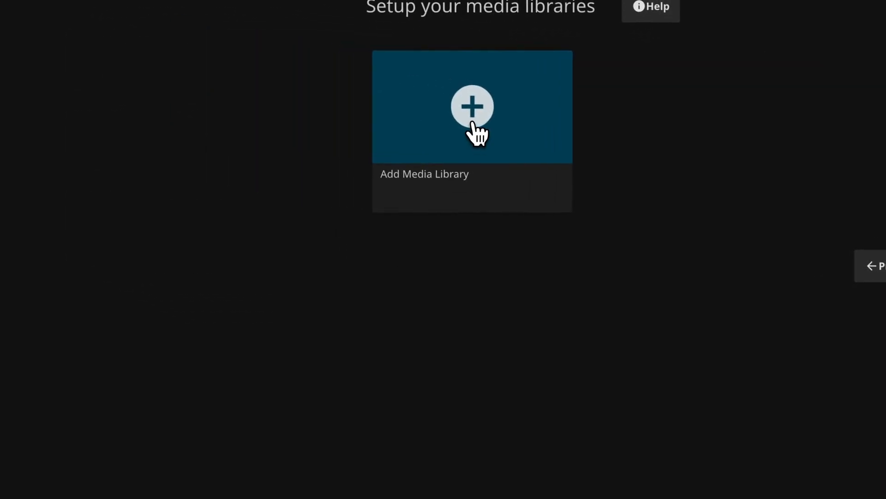
left_click(471, 105)
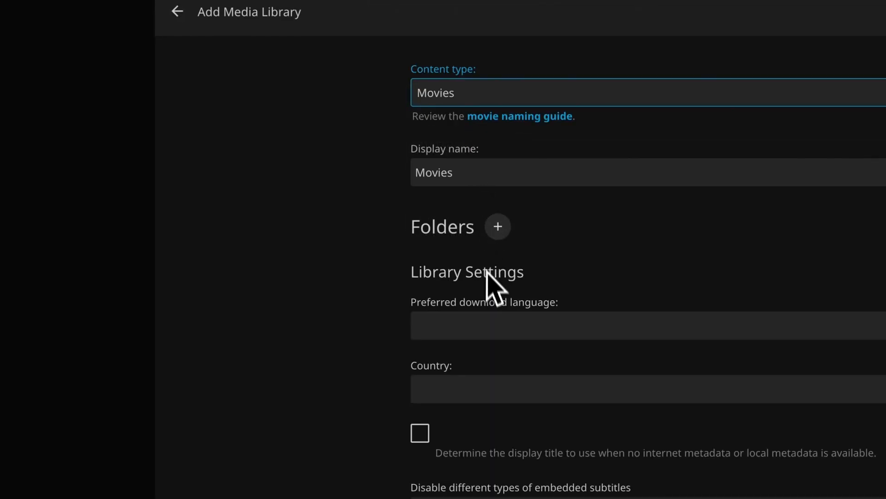
scroll("down", 3)
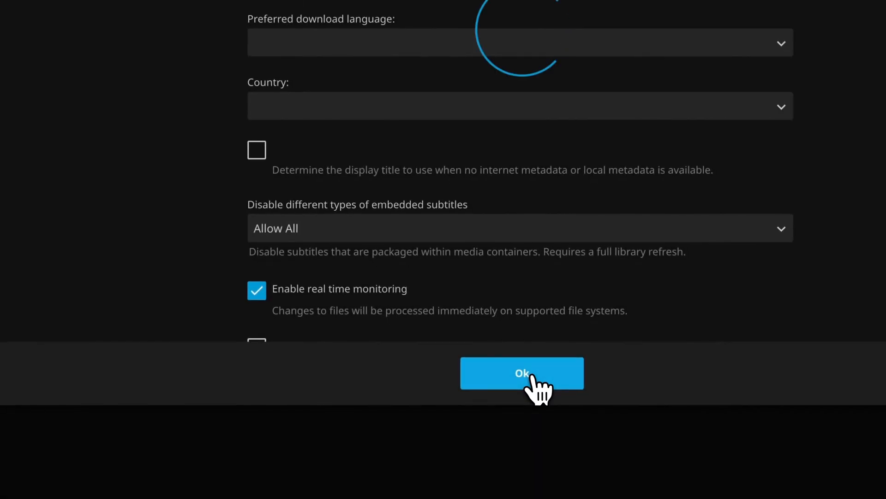
left_click(521, 373)
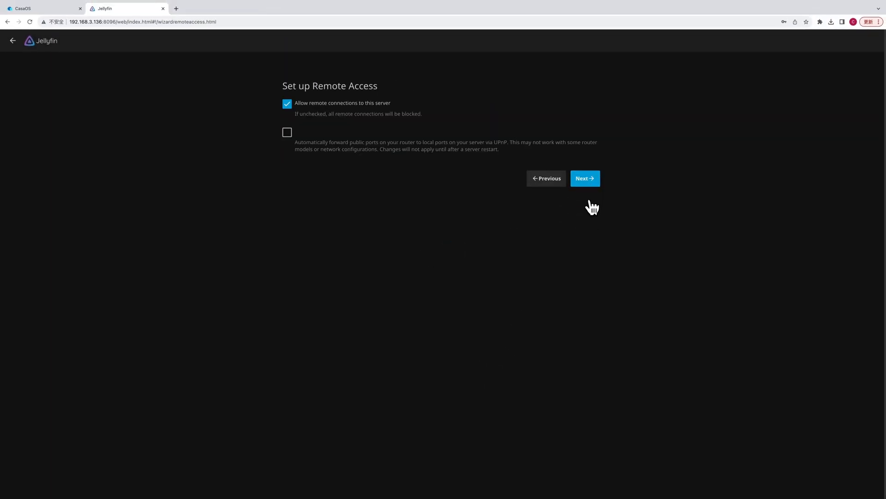
Finish setup, sign in as admin and start playing Big Buck Bunny.
left_click(584, 178)
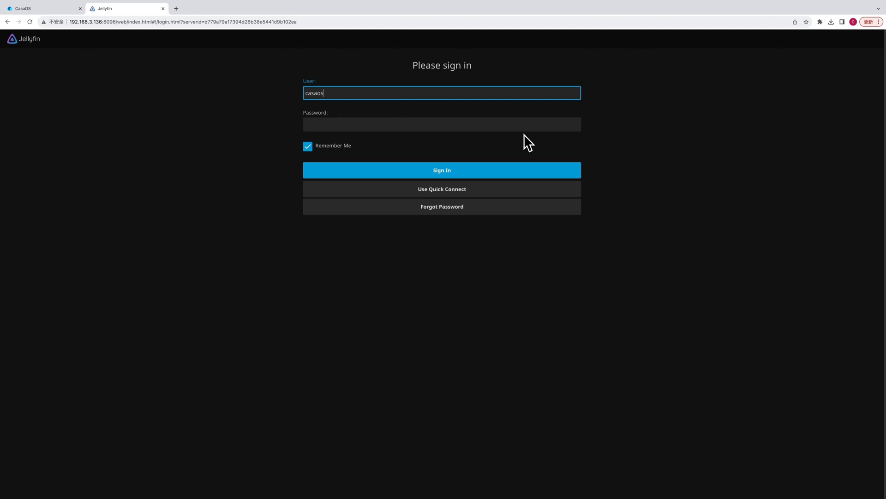
left_click(441, 170)
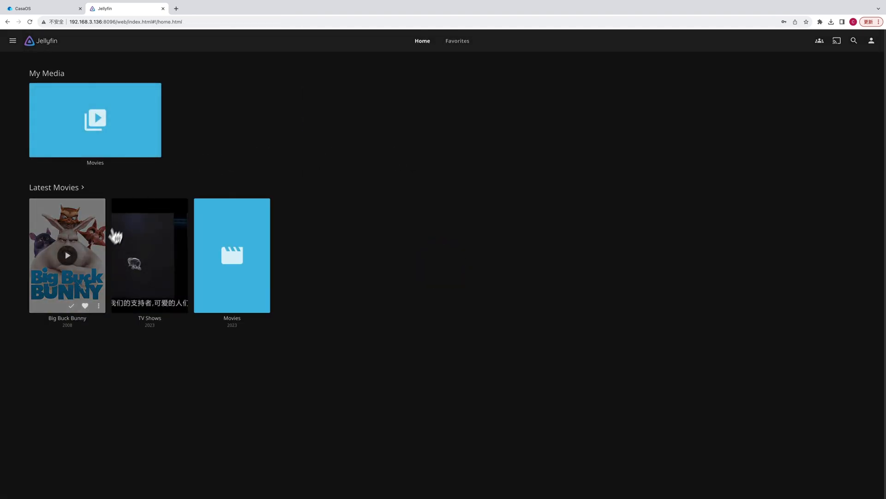
left_click(67, 255)
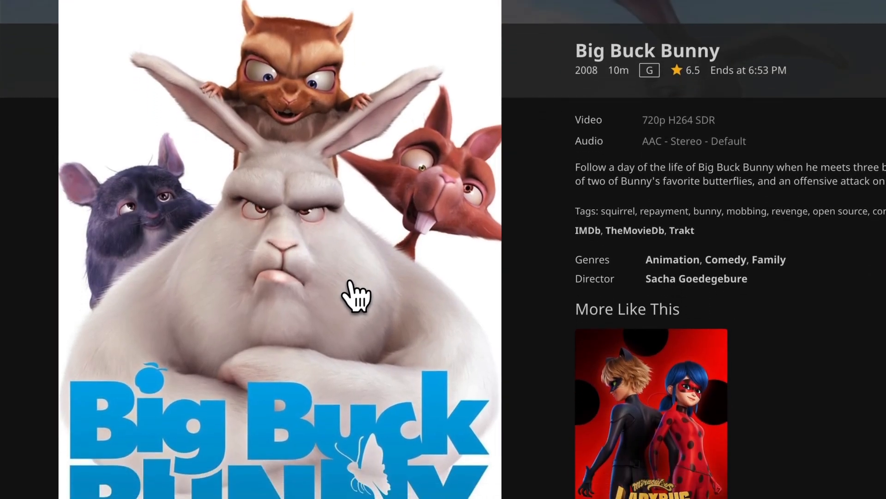
left_click(356, 294)
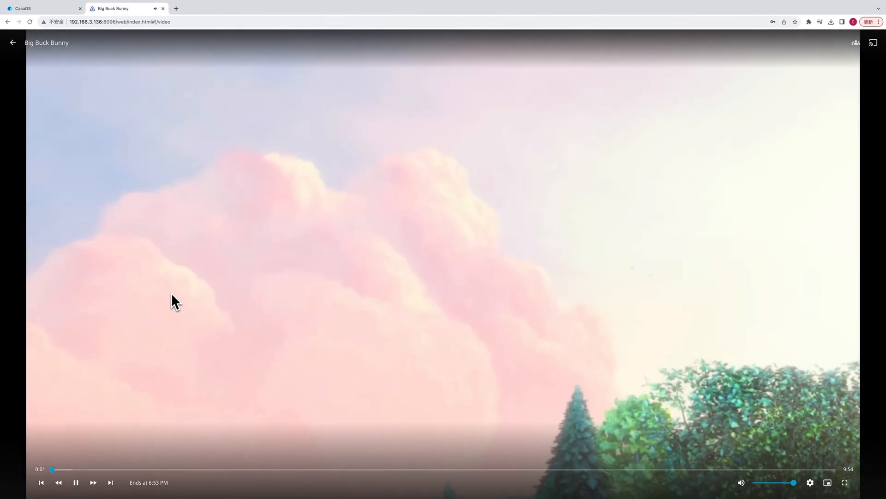
mouse_move(322, 469)
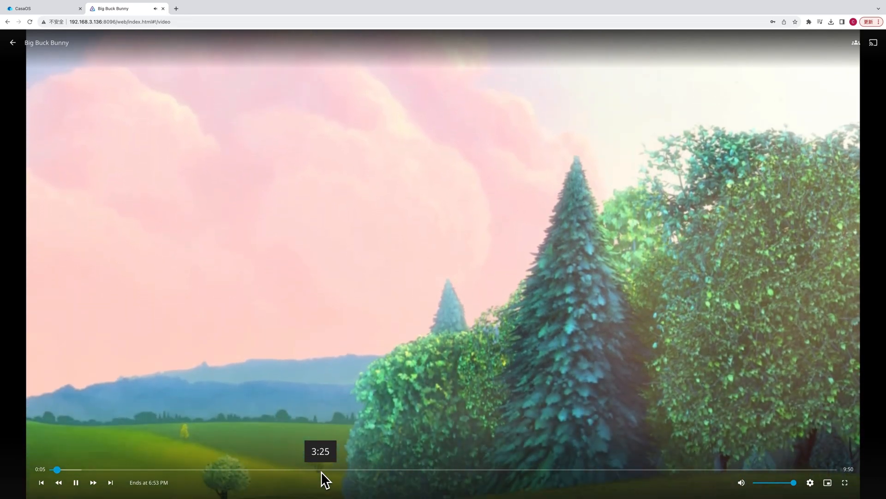
Skip forward in Big Buck Bunny using the seek bar.
left_click(321, 469)
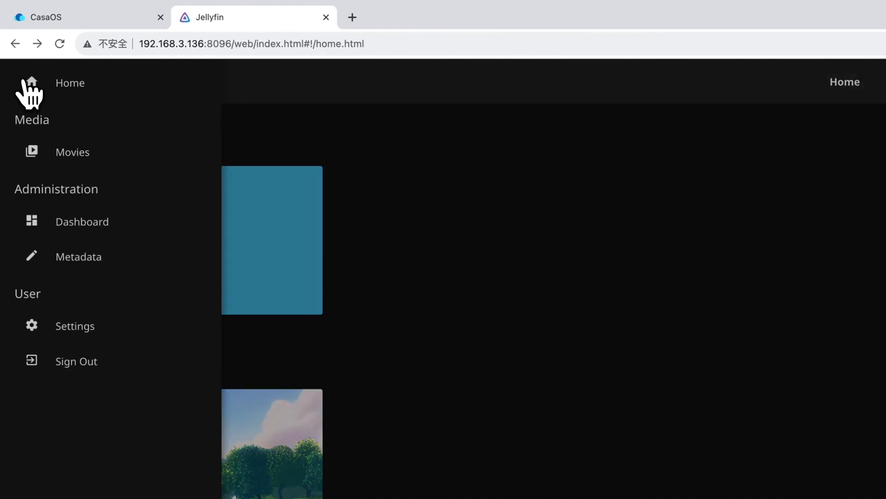
Run Scan All Libraries from the Jellyfin dashboard, then head back.
left_click(82, 221)
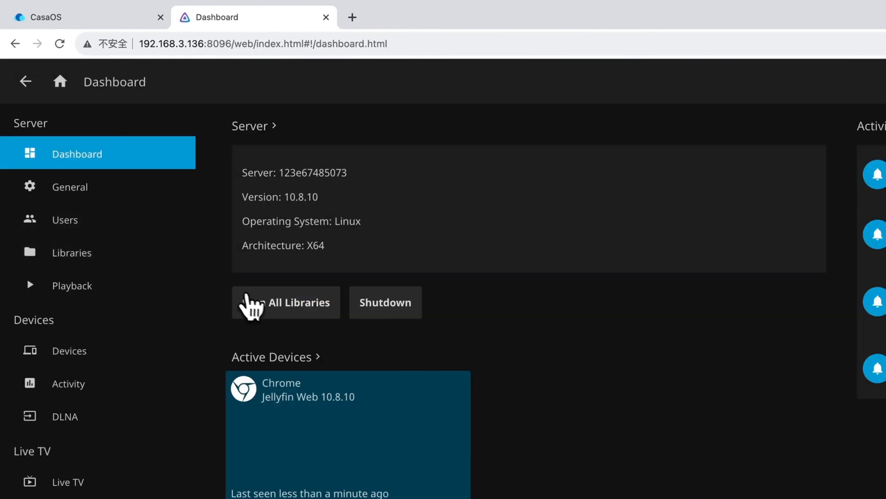
left_click(285, 302)
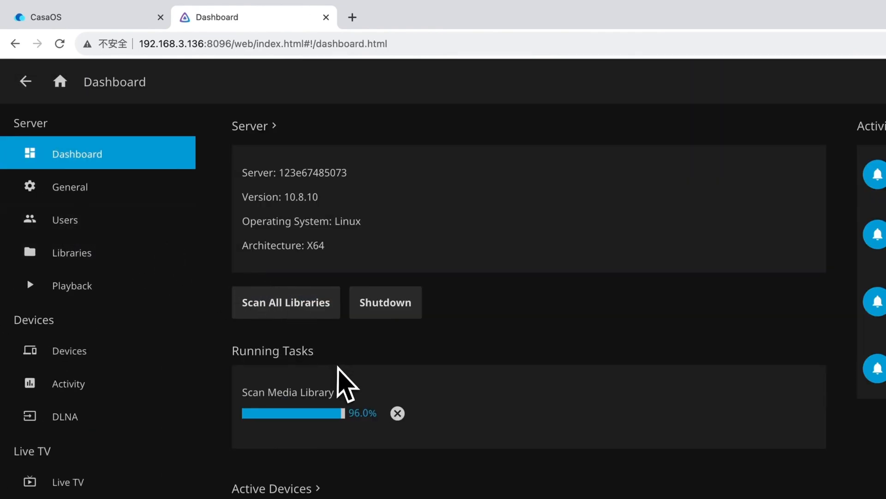
left_click(26, 82)
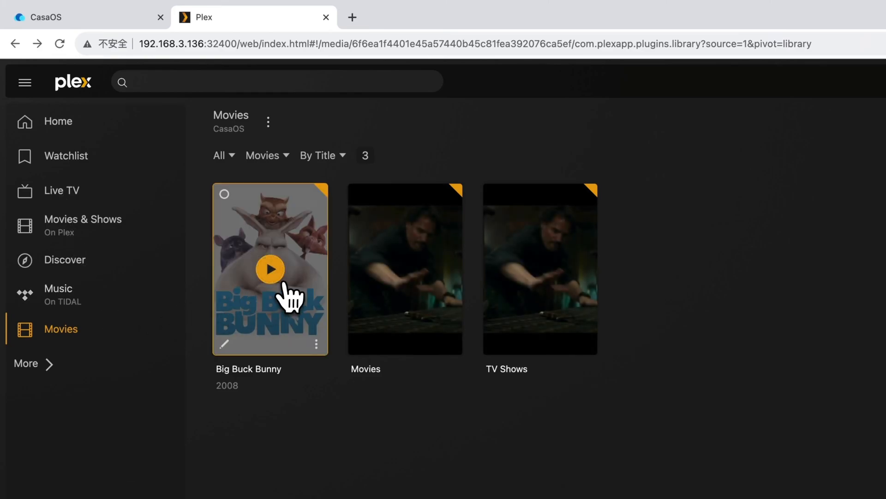
Play Big Buck Bunny from the Plex Movies library.
left_click(271, 268)
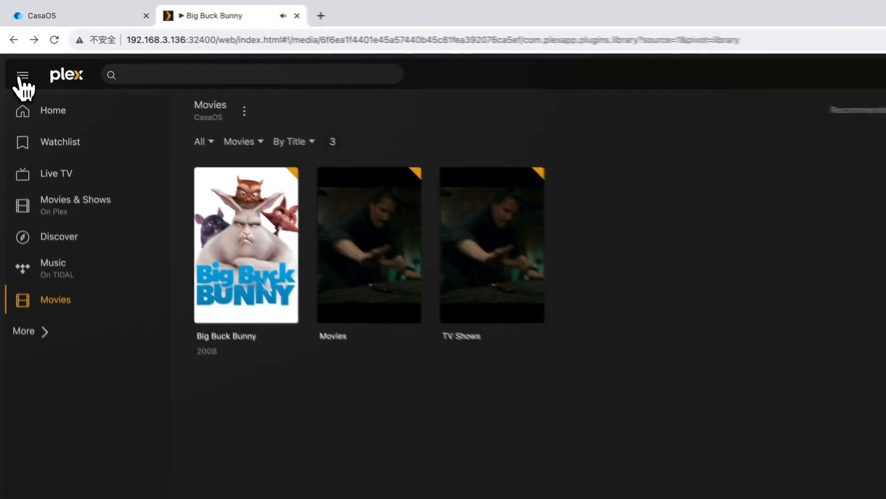
Visit Plex Home, the online Movies & Shows catalogue and the Discover page.
left_click(52, 110)
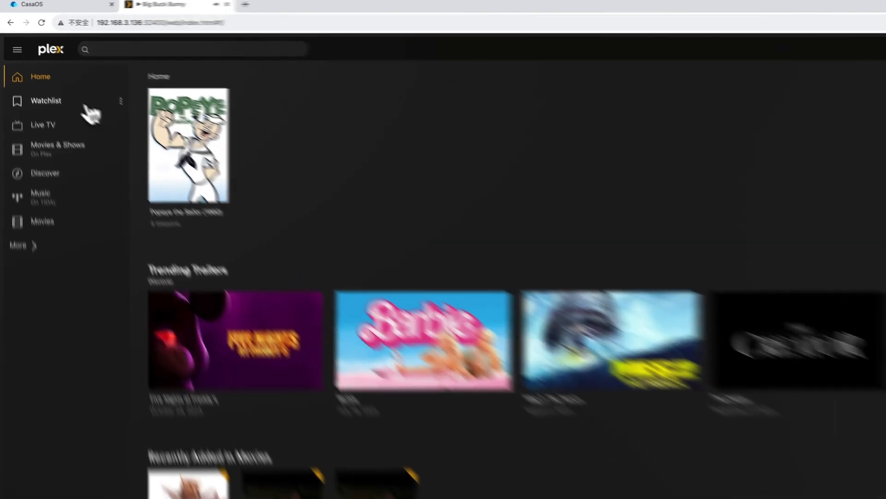
left_click(57, 148)
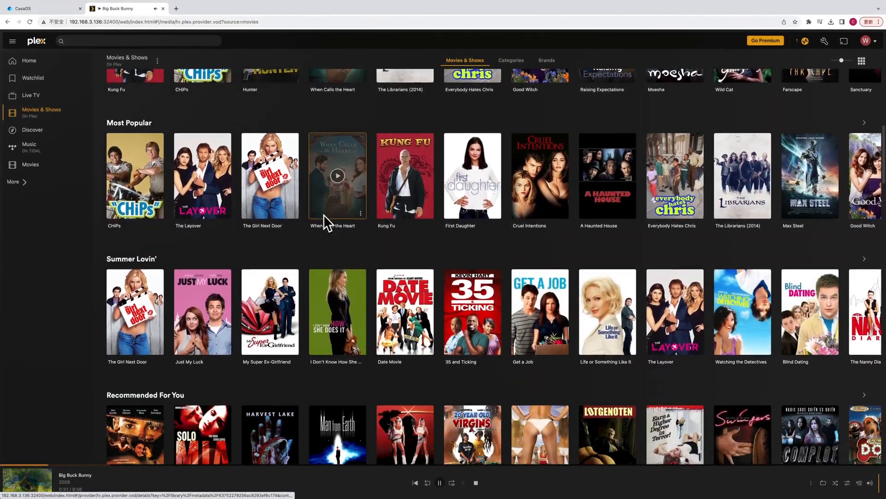
left_click(32, 129)
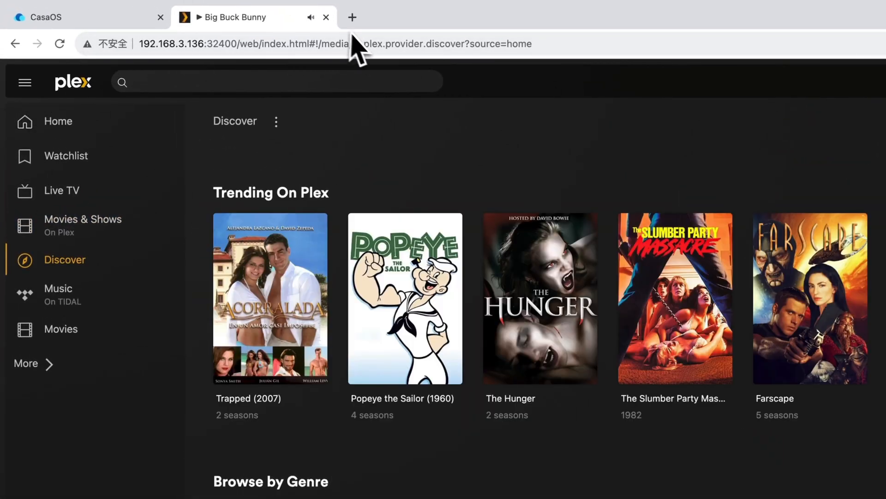